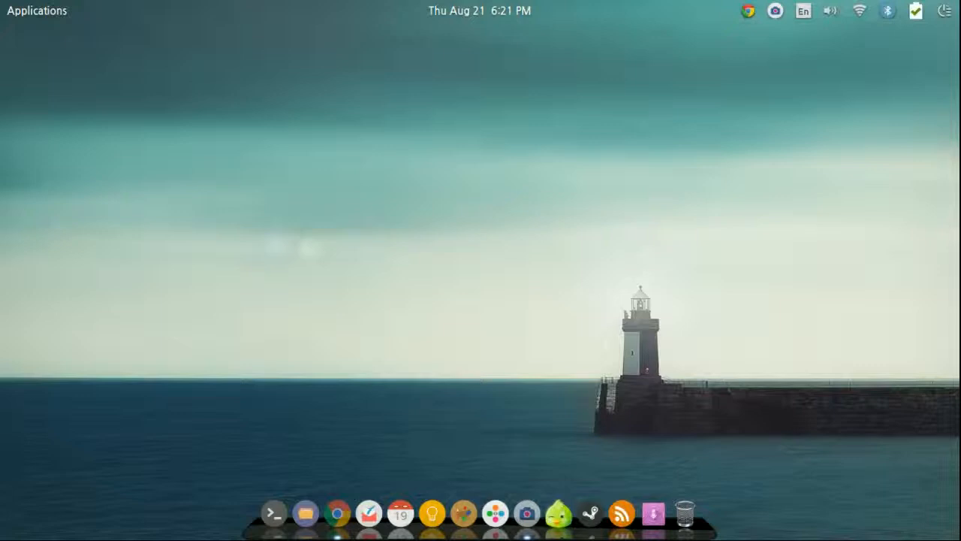
- Run 'sudo apt-get install gufw' in a new Terminal, confirming gufw is already newest
left_click(274, 513)
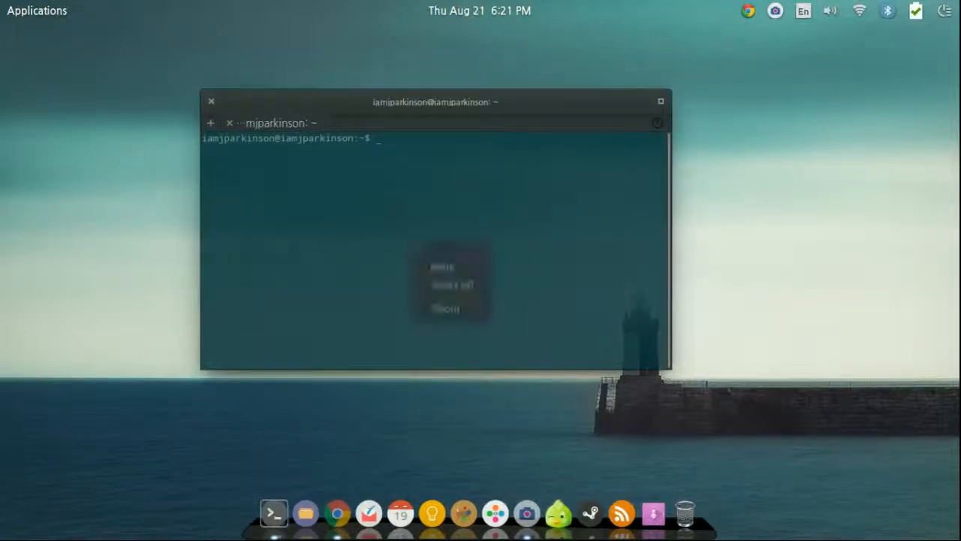
type("sudo apt-get install gufw")
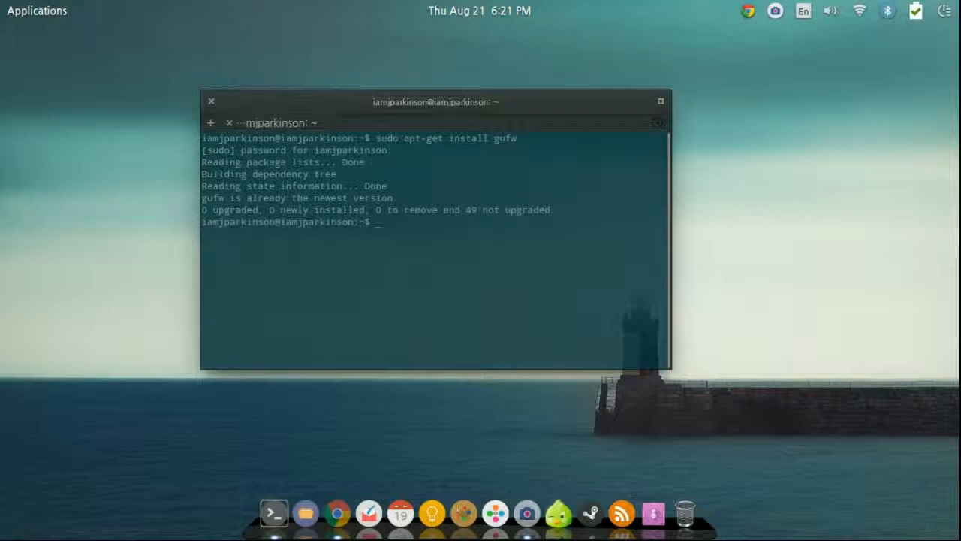
type("sudo gufw")
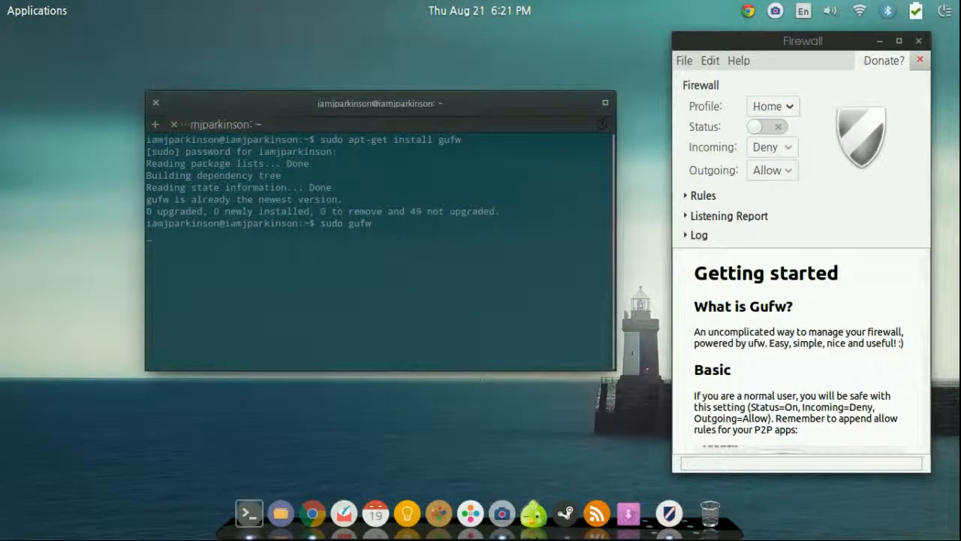
- Centre the Firewall window and switch Status on under the Home profile
left_click_drag(802, 40, 457, 39)
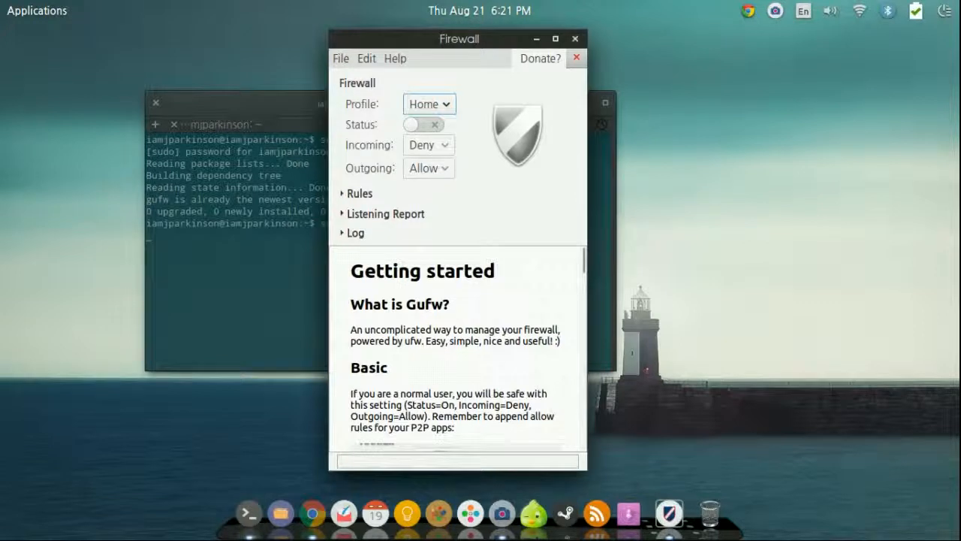
left_click(422, 124)
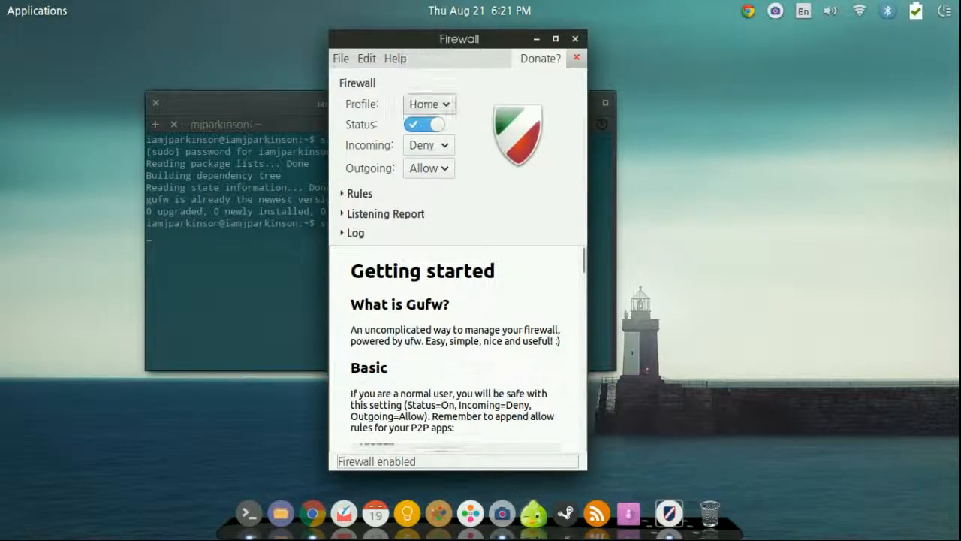
left_click(366, 58)
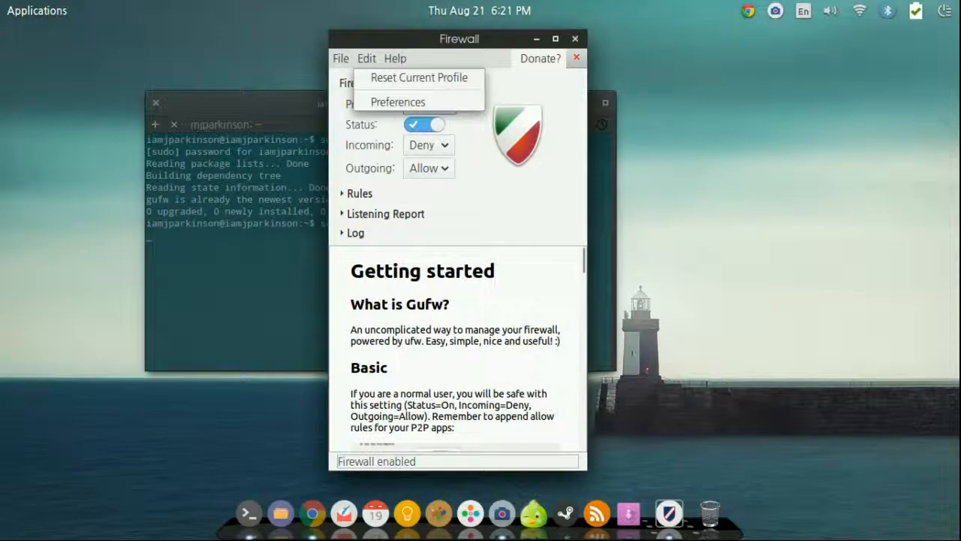
- Add a profile named Profile1 in Gufw Preferences, then close Preferences
left_click(398, 101)
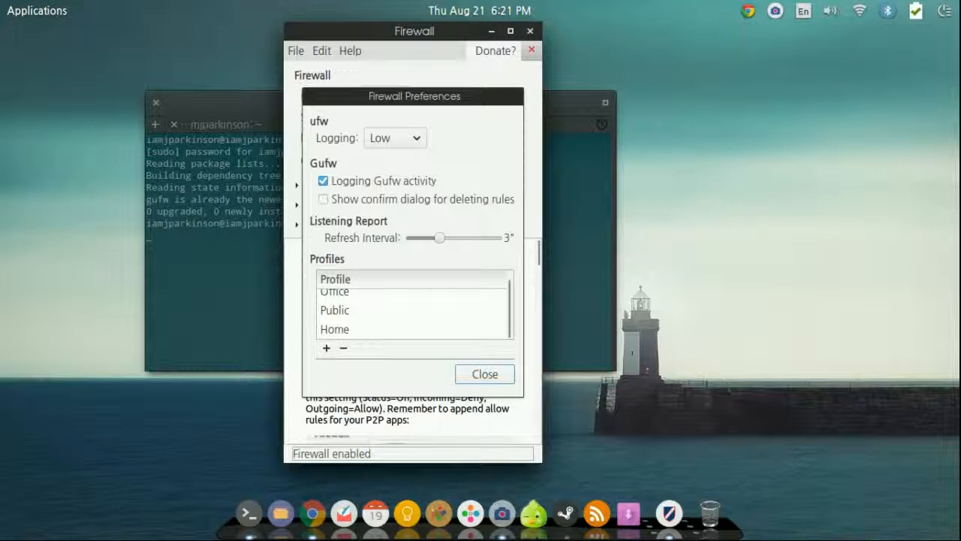
left_click(325, 348)
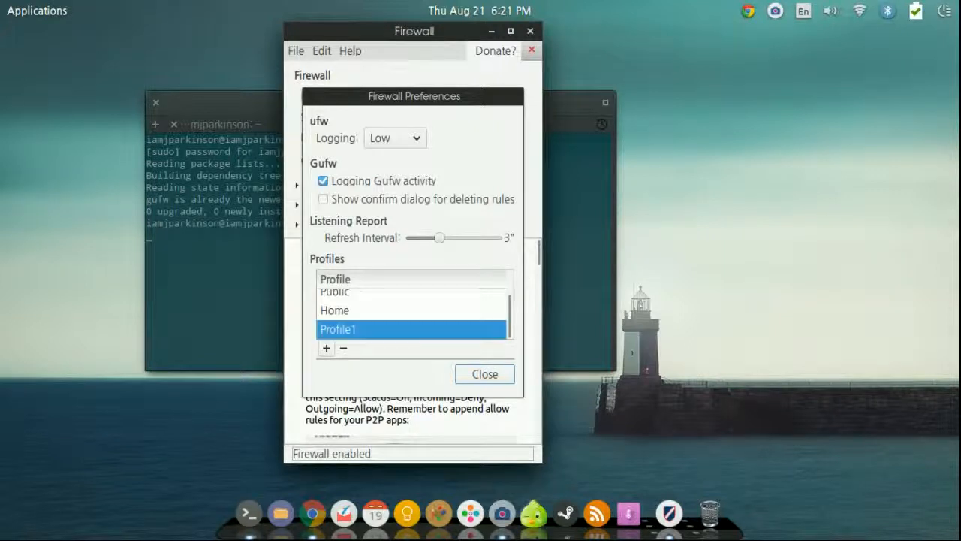
double_click(338, 329)
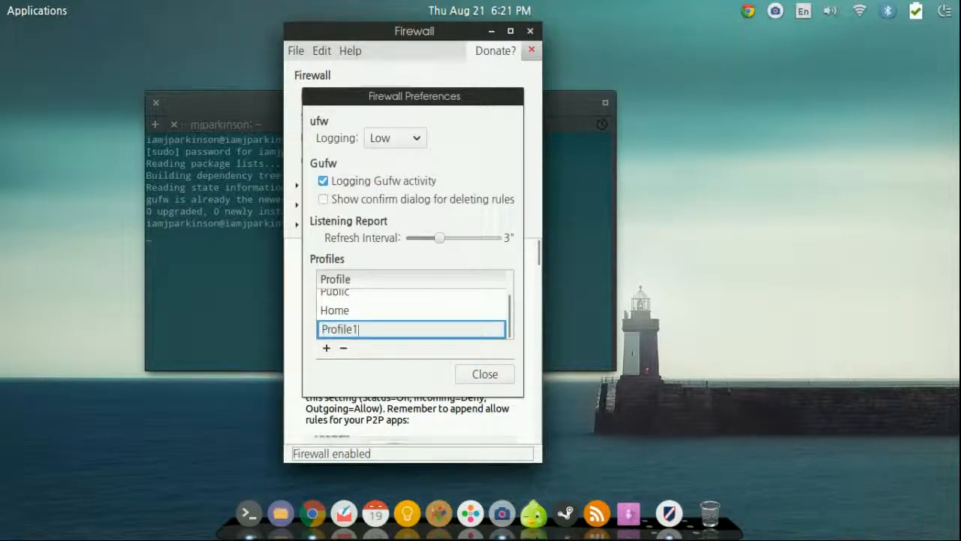
left_click(484, 374)
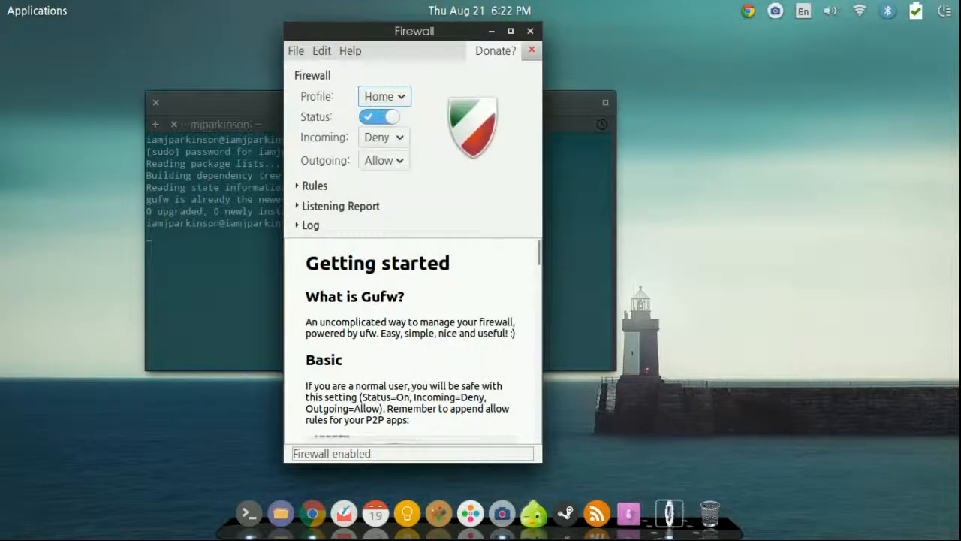
left_click(383, 96)
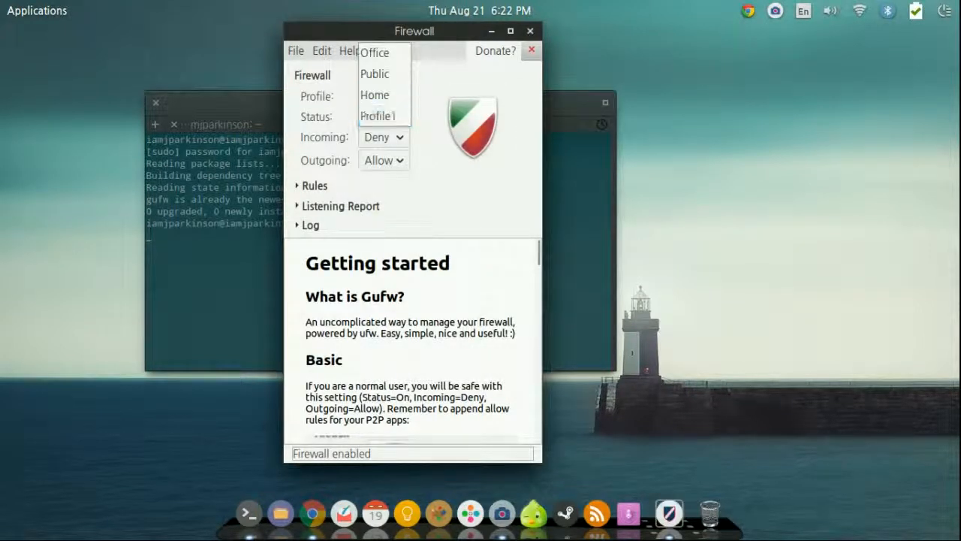
- Keep Home selected as the profile and expand the empty Rules list
left_click(374, 94)
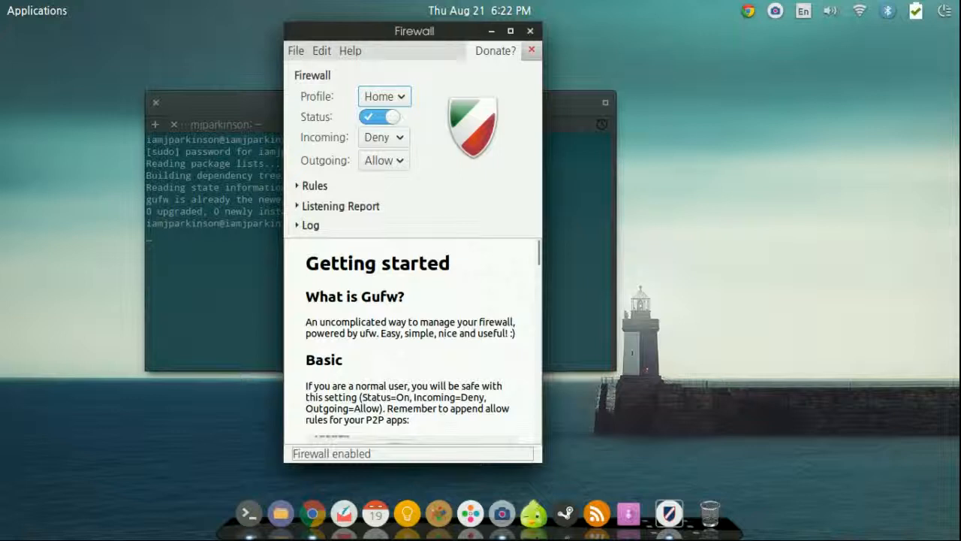
left_click(314, 185)
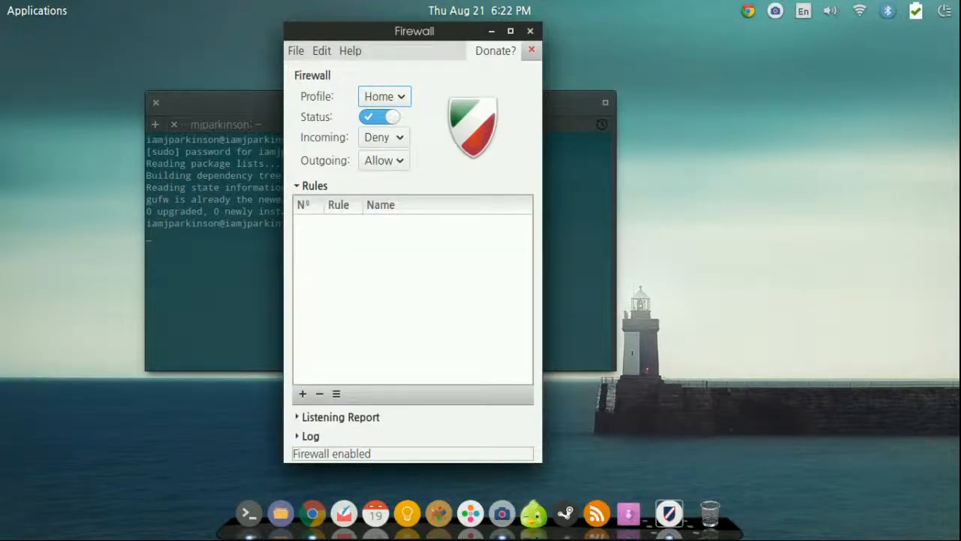
left_click(302, 394)
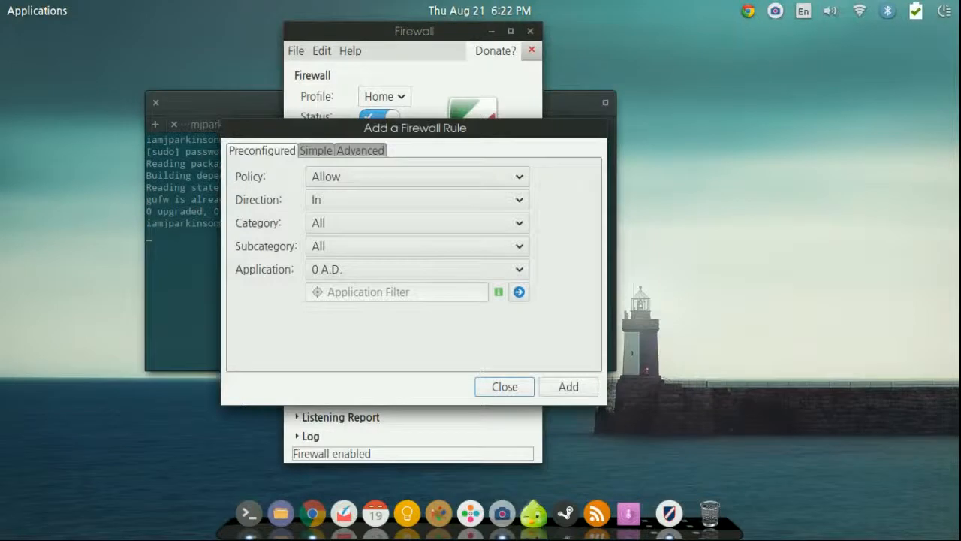
left_click_drag(414, 128, 394, 101)
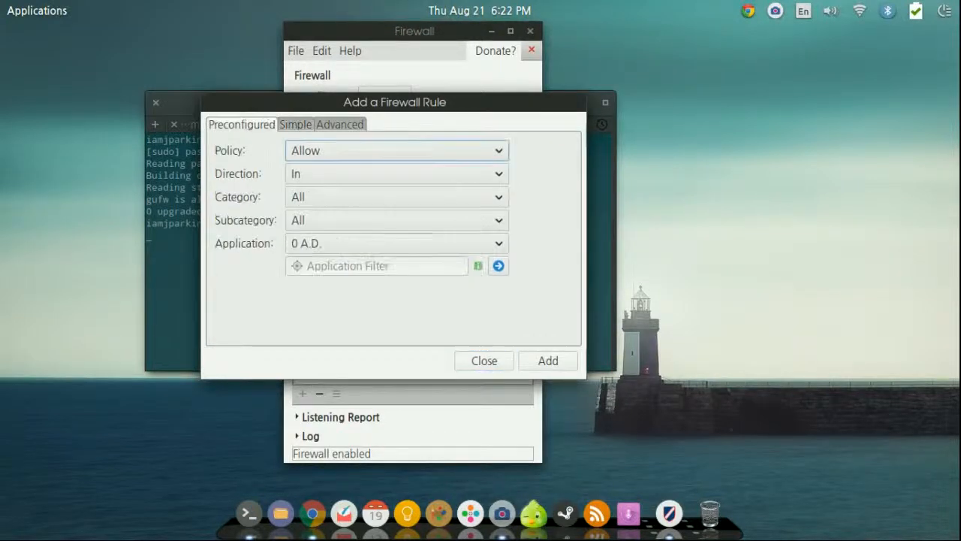
left_click(339, 124)
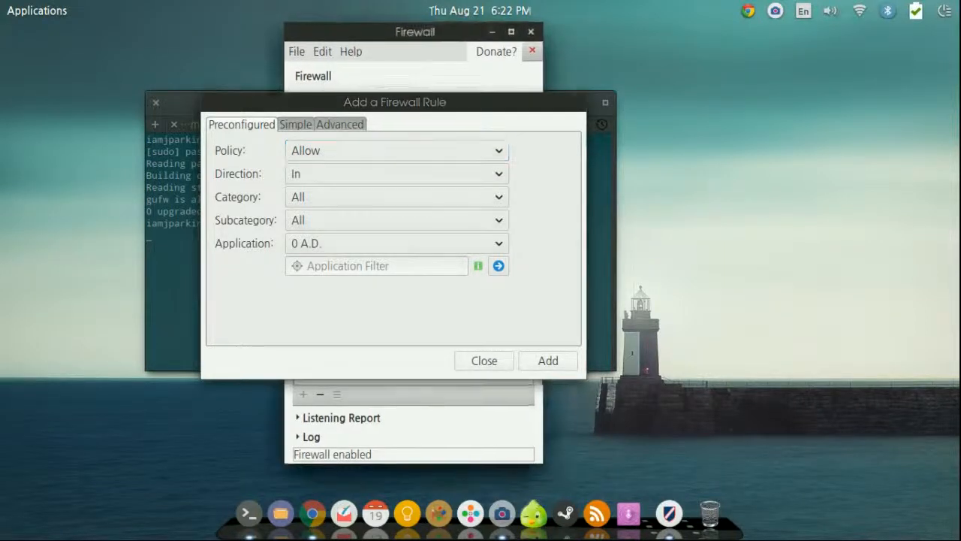
left_click_drag(415, 31, 747, 43)
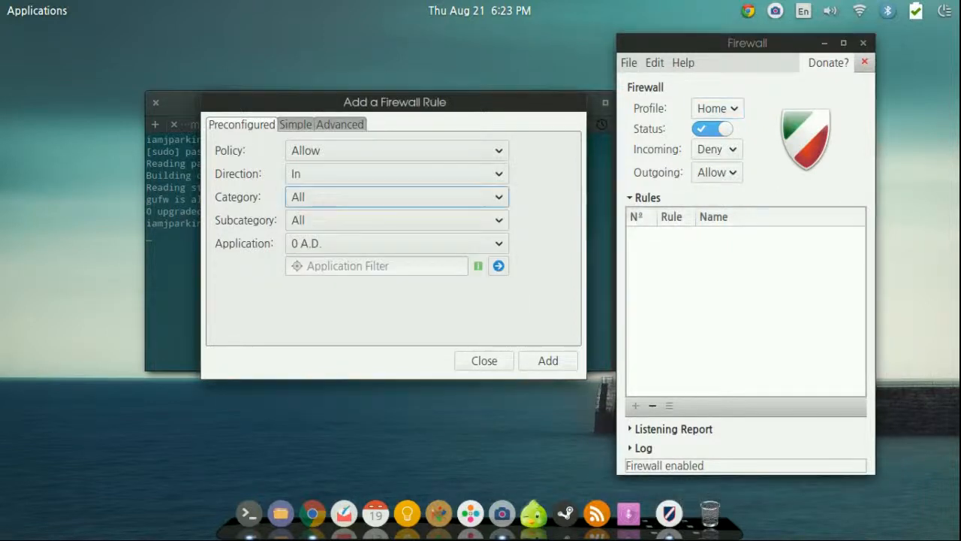
left_click(396, 197)
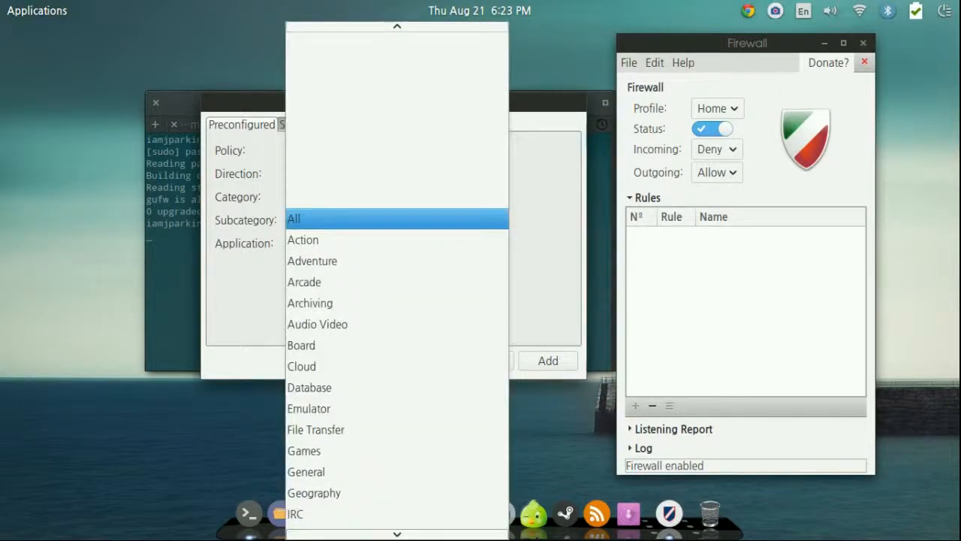
left_click(293, 218)
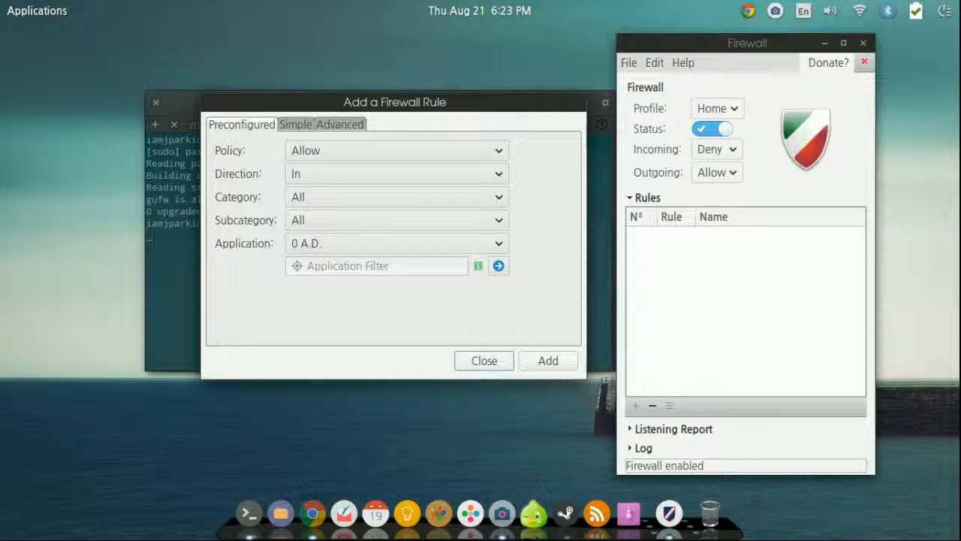
left_click(483, 360)
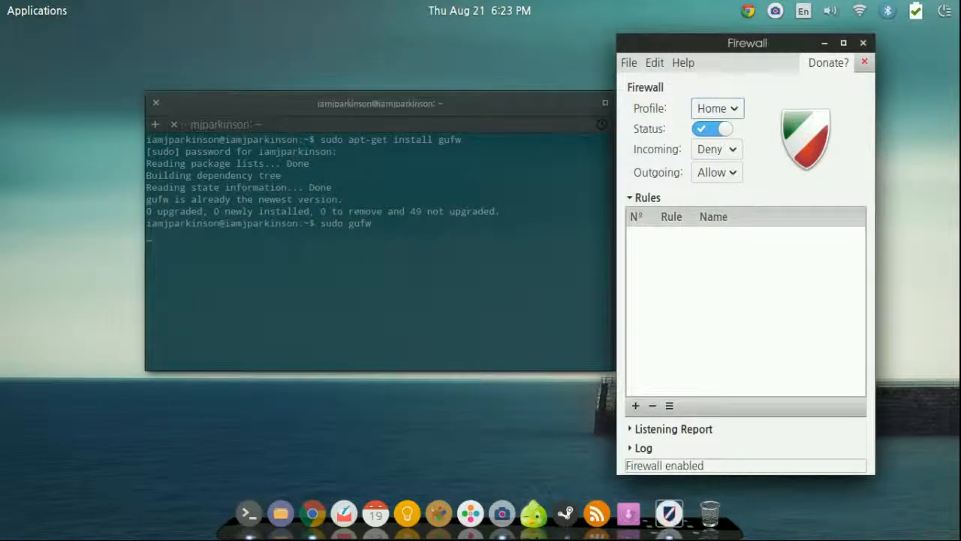
- Expand the Log section showing status changes and the Profile1 creation entry
left_click(711, 128)
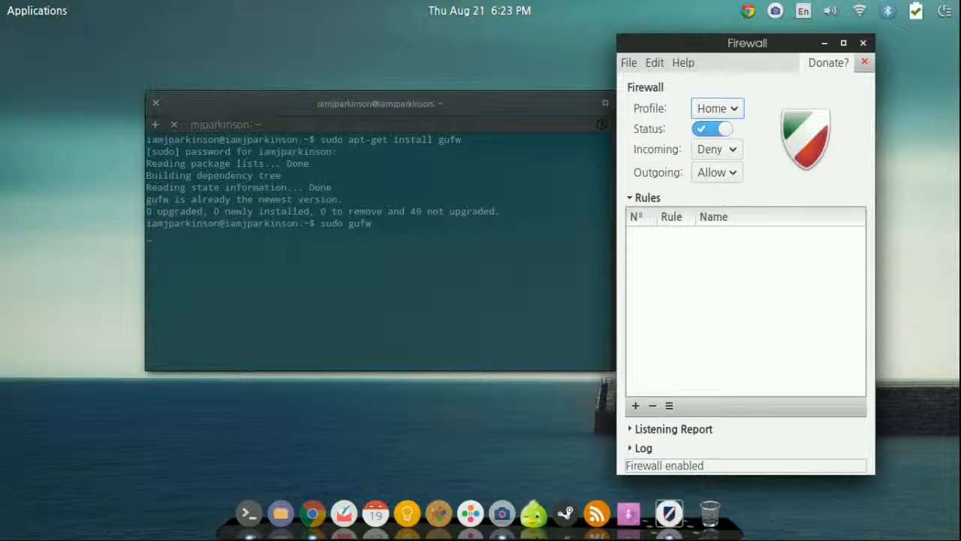
left_click(670, 429)
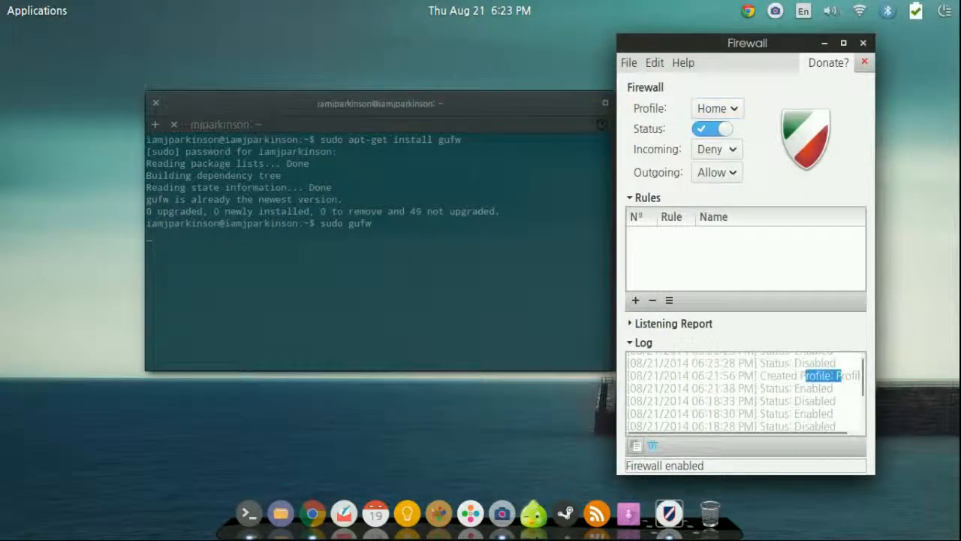
- Collapse the Log section and move the Firewall window back toward centre
left_click(644, 342)
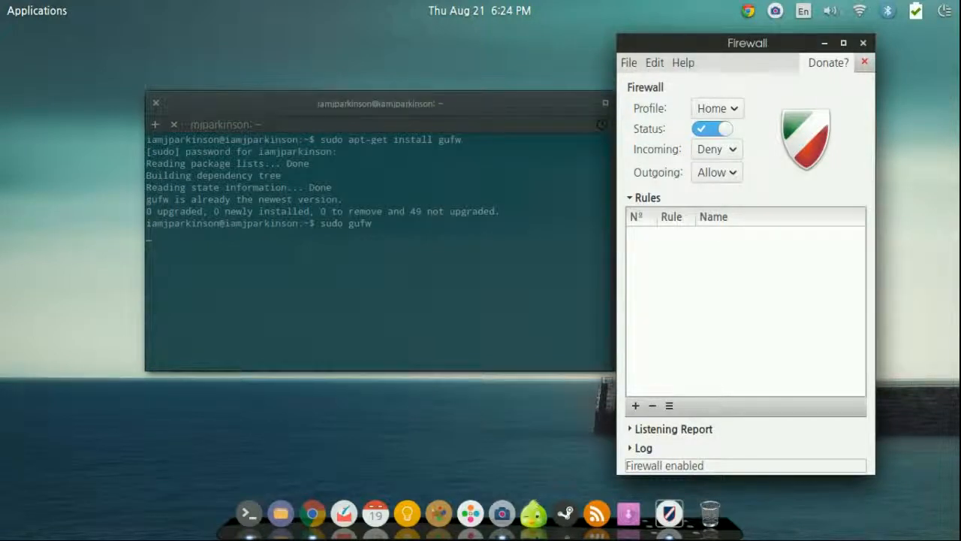
left_click_drag(747, 43, 517, 62)
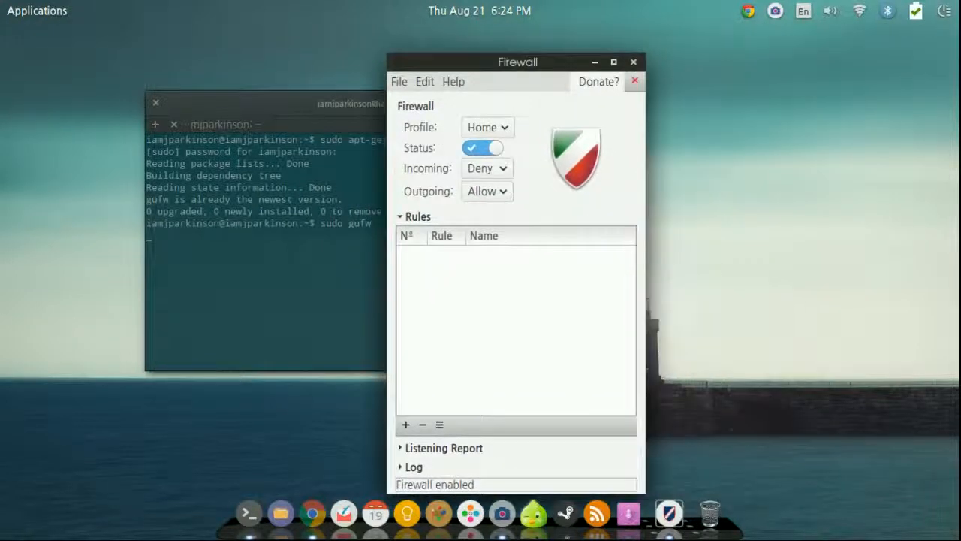